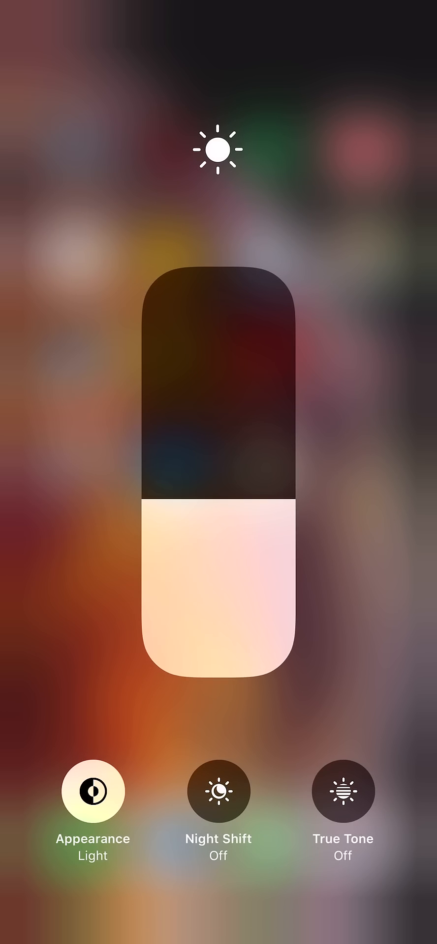
Switch the appearance to Dark from Control Center's brightness panel and dismiss it.
click(91, 792)
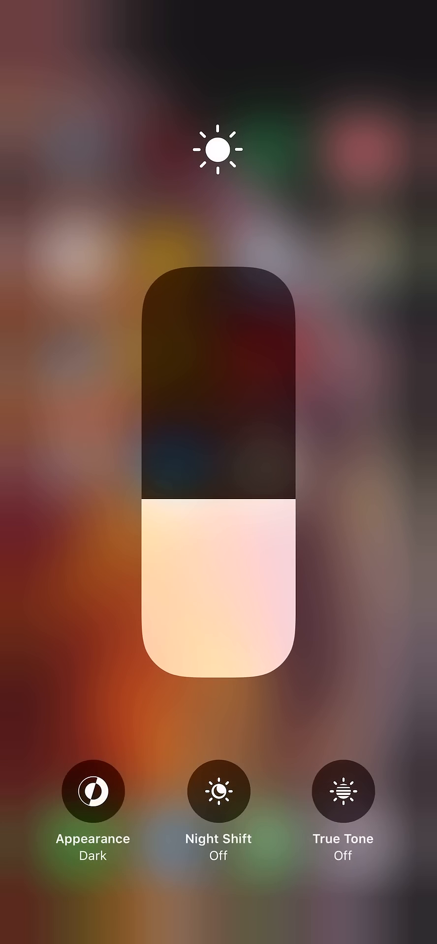
click(98, 791)
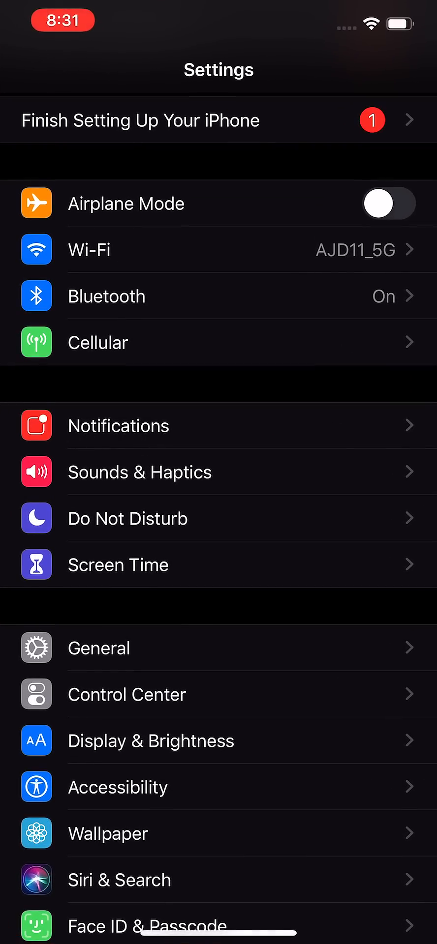
Show Display & Brightness with Dark kept, briefly toggling Automatic on and back off.
scroll(down, 3)
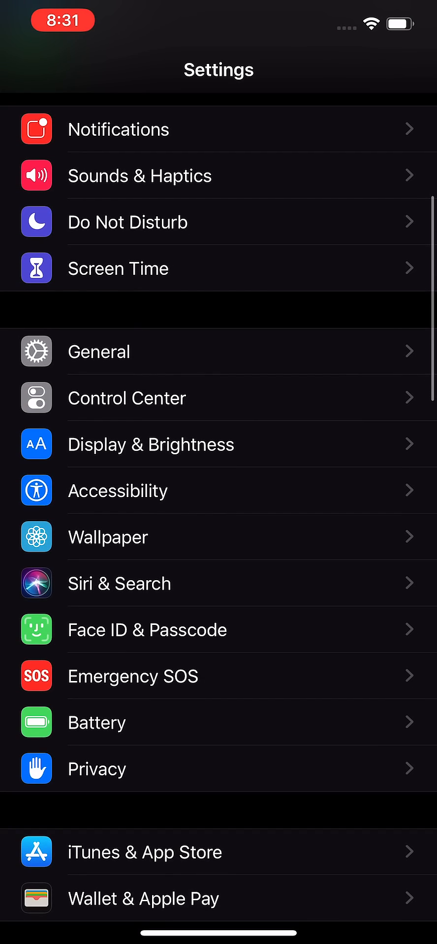
click(149, 444)
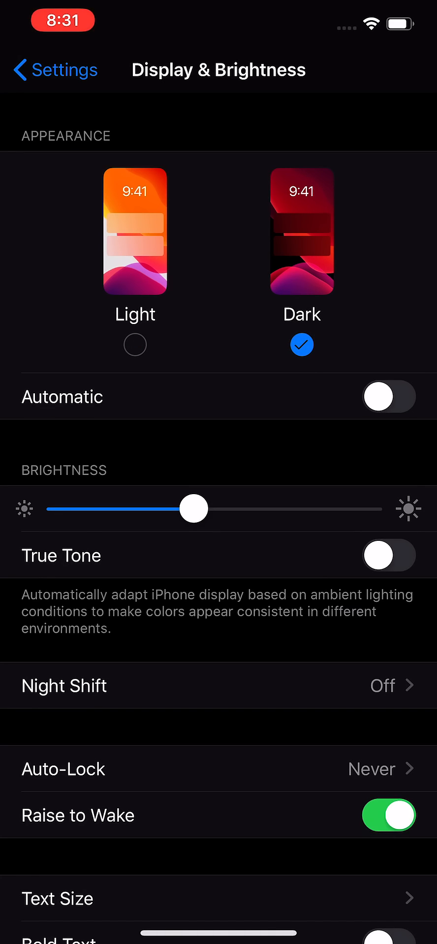
click(388, 397)
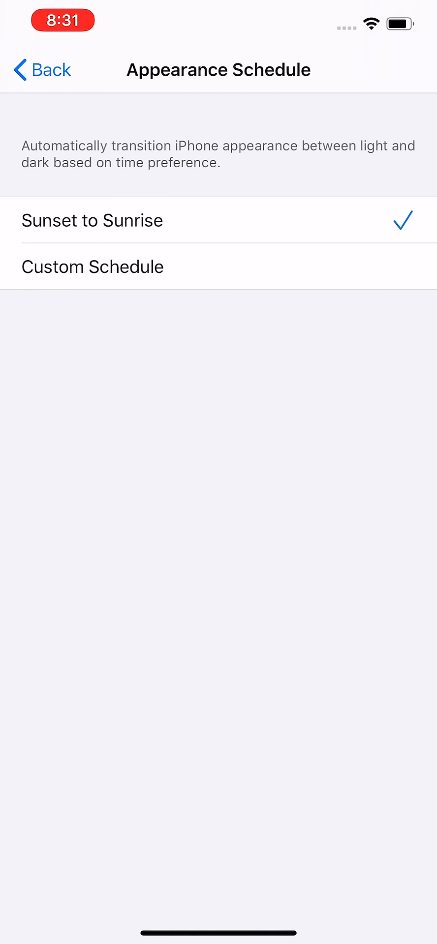
click(41, 70)
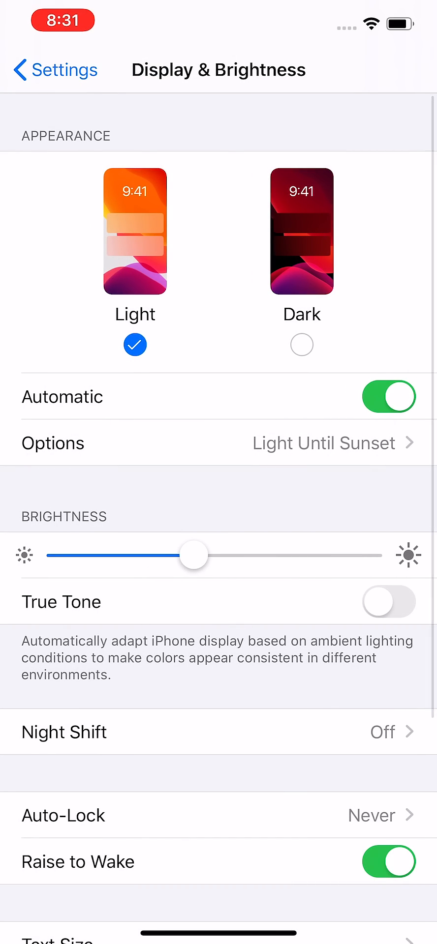
click(388, 397)
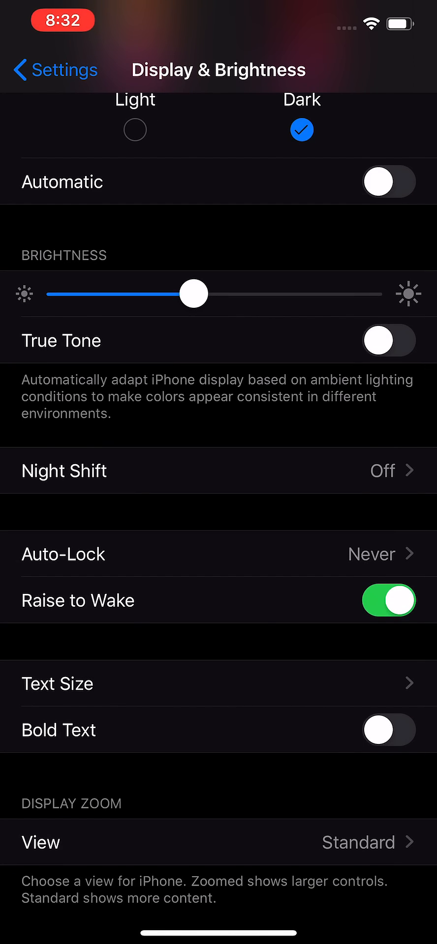
Drag Night Shift color temperature fully to More Warm and return to the main Settings list.
scroll(down, 3)
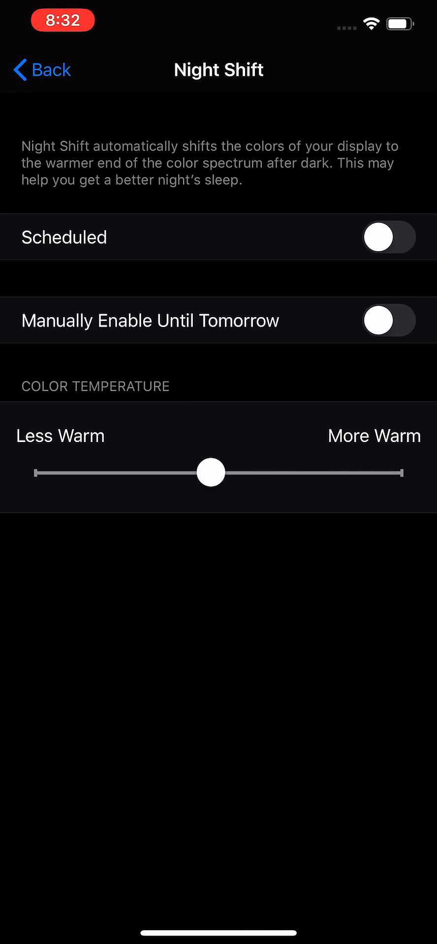
drag(211, 473, 390, 473)
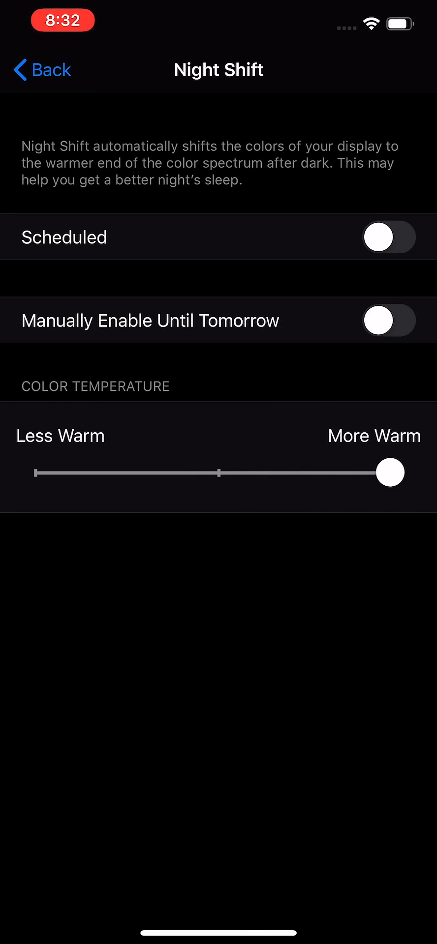
drag(381, 474, 218, 474)
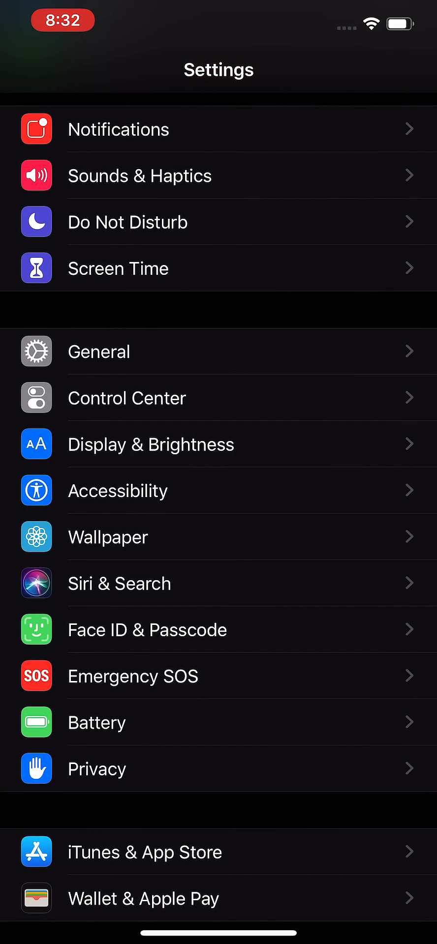
From Wallpaper, choose a new wallpaper and preview the orange-red dynamic still.
click(219, 537)
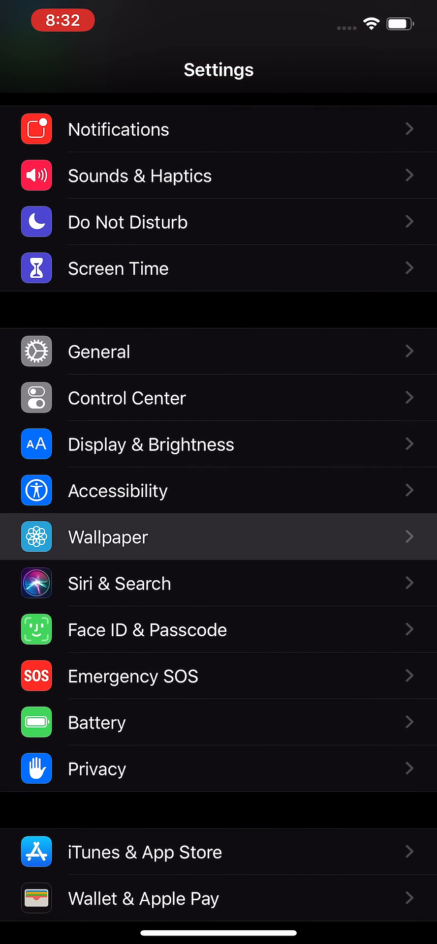
click(108, 538)
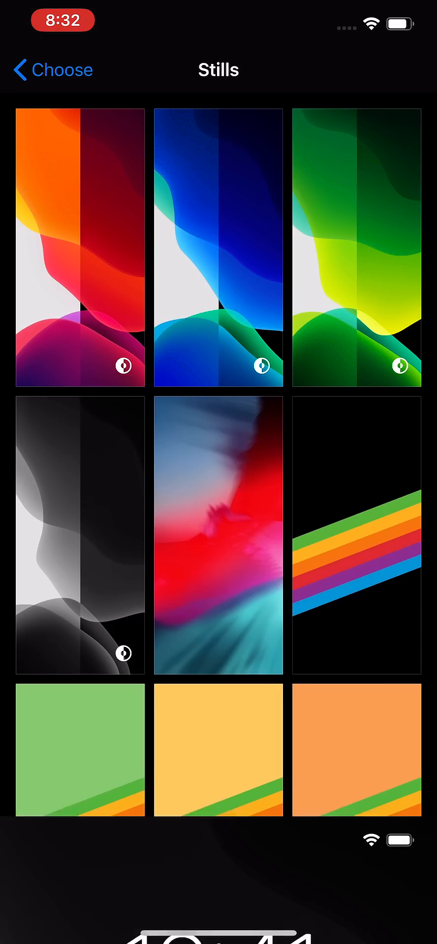
click(79, 253)
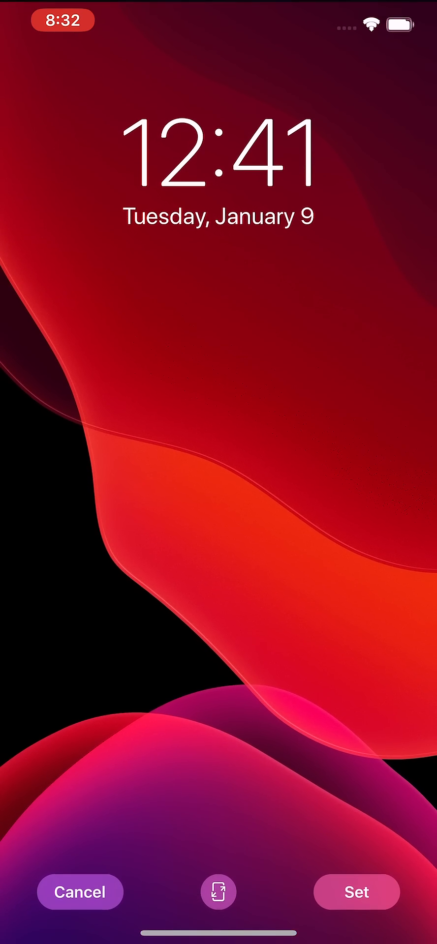